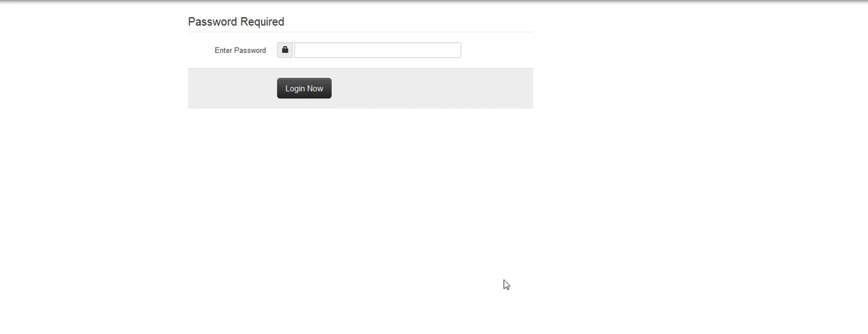
{"action": "mouse_move", "coordinate": [389, 252]}
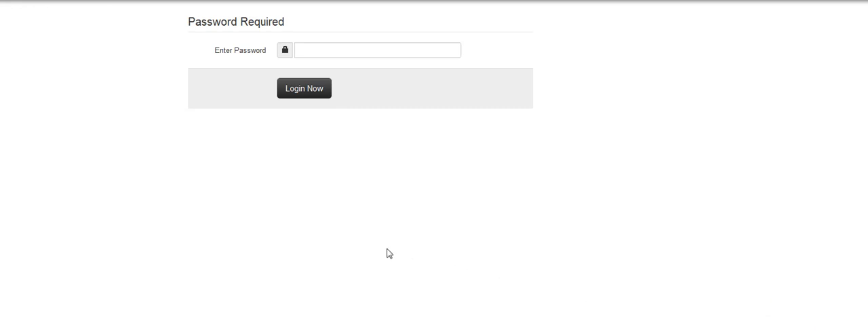
{"action": "mouse_move", "coordinate": [360, 232]}
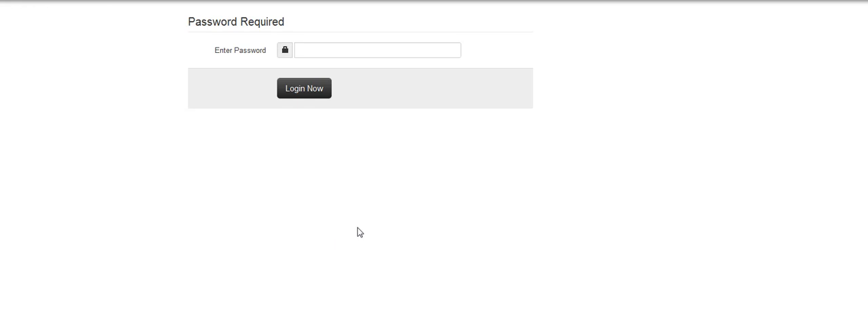
{"action": "mouse_move", "coordinate": [383, 238]}
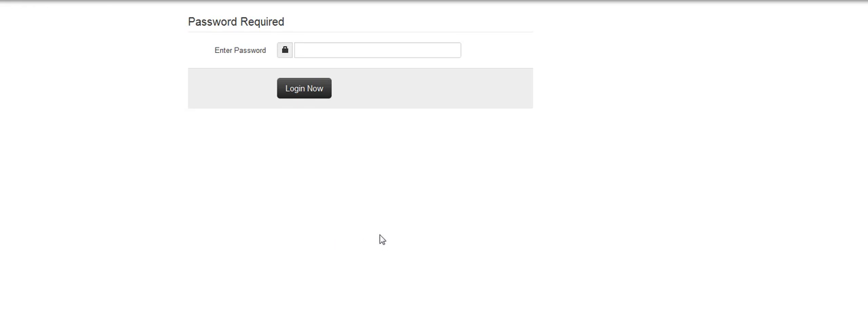
{"action": "mouse_move", "coordinate": [250, 93]}
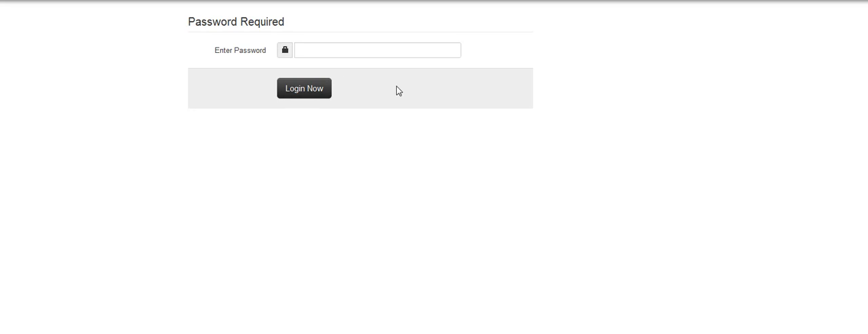
{"action": "mouse_move", "coordinate": [409, 103]}
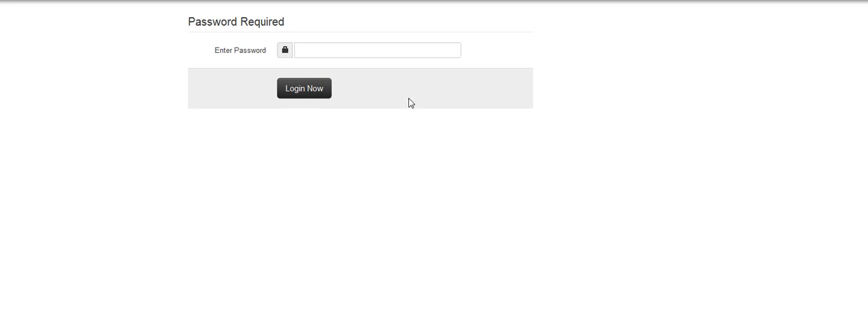
{"action": "mouse_move", "coordinate": [414, 190]}
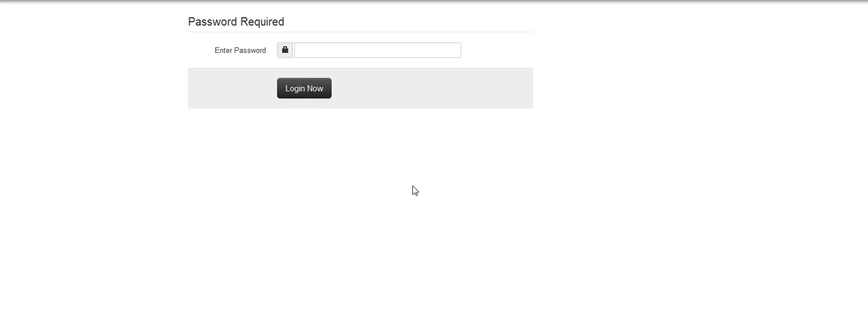
{"action": "mouse_move", "coordinate": [375, 193]}
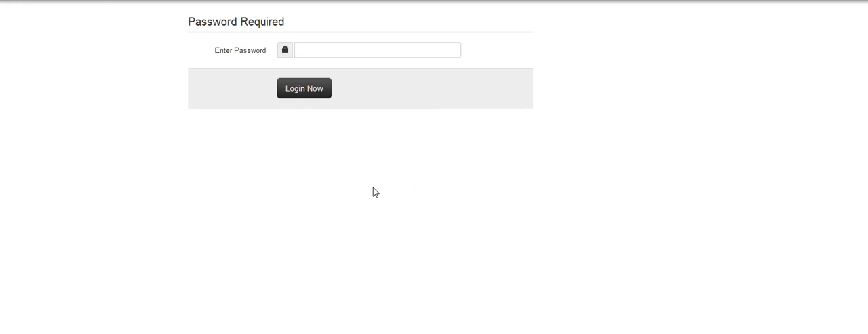
{"action": "mouse_move", "coordinate": [352, 195]}
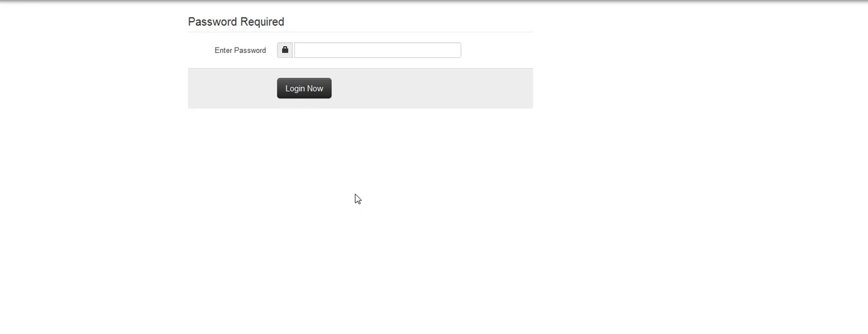
{"action": "mouse_move", "coordinate": [420, 210]}
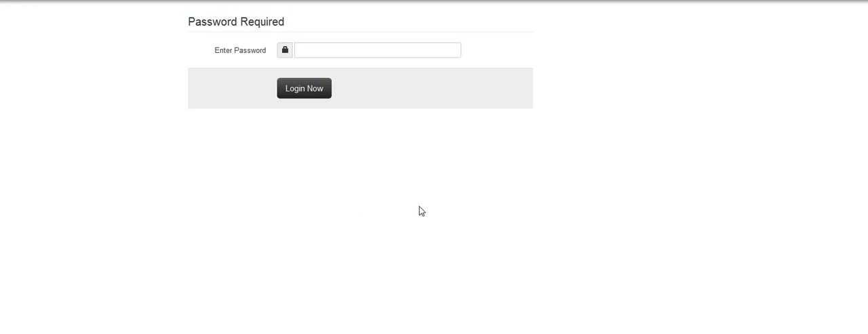
{"action": "mouse_move", "coordinate": [557, 214]}
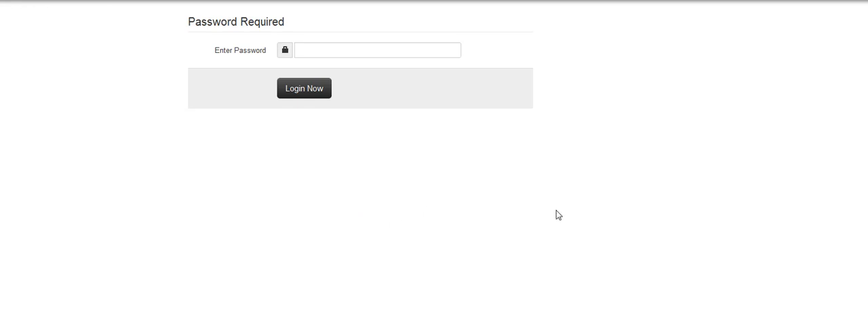
{"action": "mouse_move", "coordinate": [643, 145]}
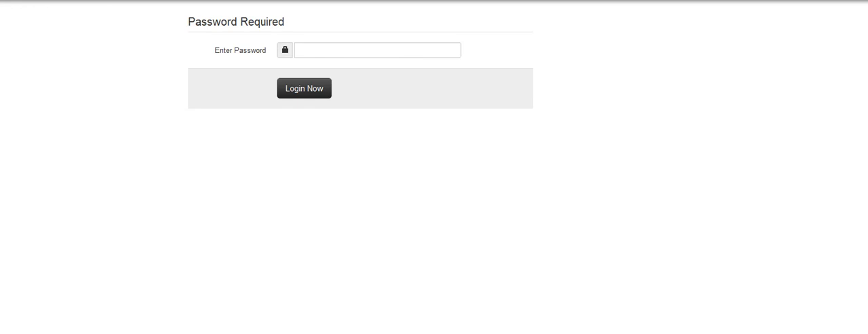
Step: Log in past the password prompt and review the player theme and control-display choices
{"action": "left_click", "coordinate": [303, 88]}
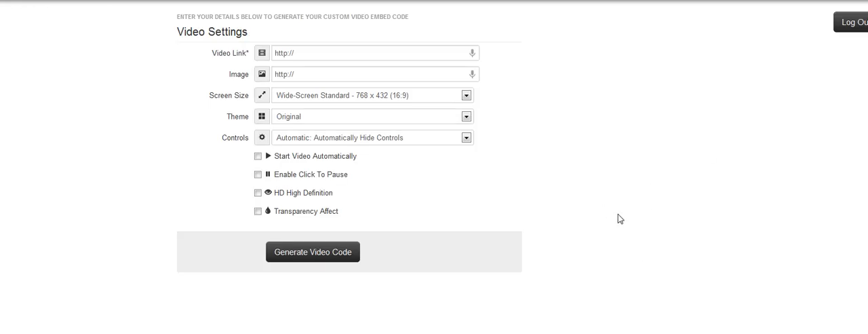
{"action": "mouse_move", "coordinate": [486, 121]}
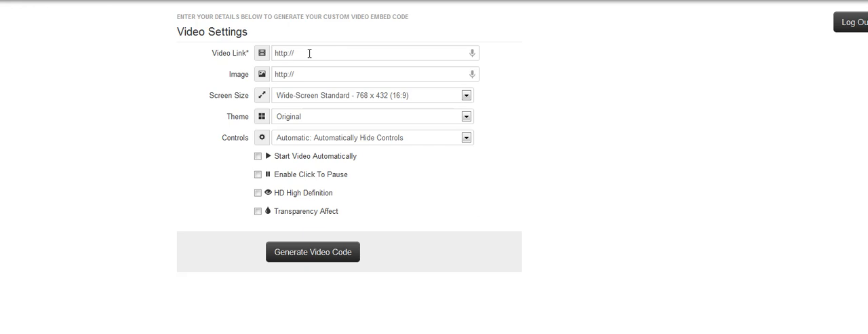
{"action": "mouse_move", "coordinate": [375, 53]}
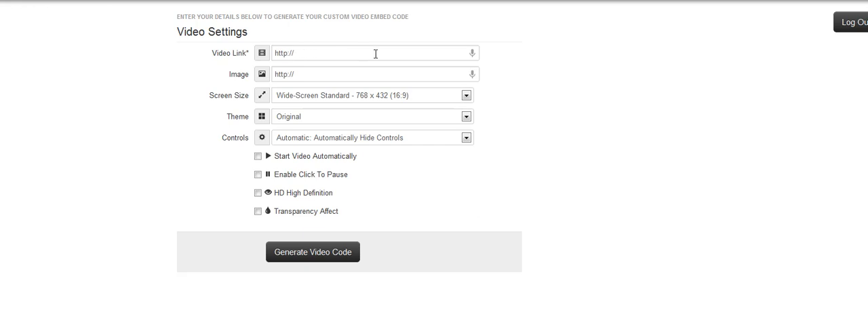
{"action": "mouse_move", "coordinate": [412, 53]}
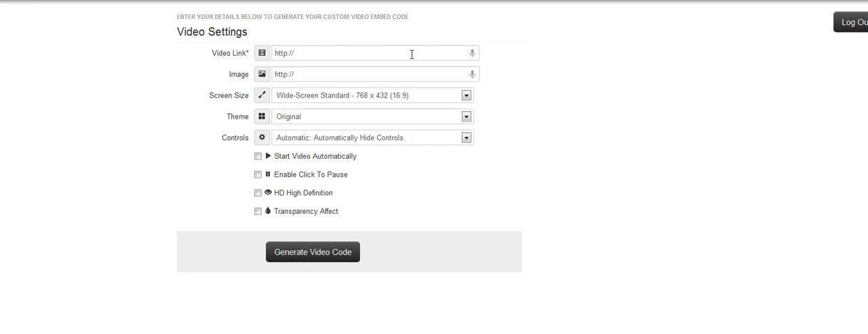
{"action": "mouse_move", "coordinate": [327, 54]}
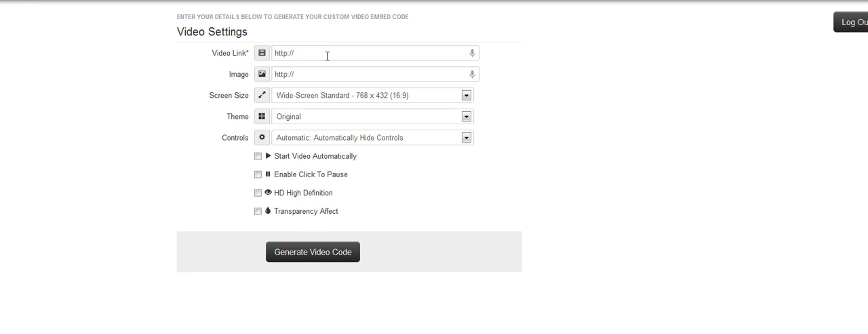
{"action": "mouse_move", "coordinate": [420, 57]}
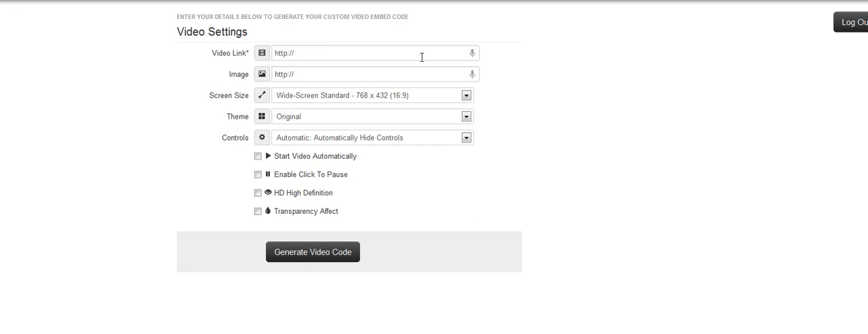
{"action": "mouse_move", "coordinate": [333, 73]}
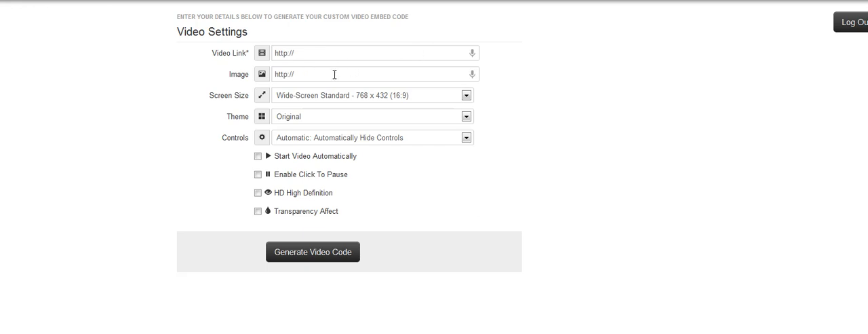
{"action": "mouse_move", "coordinate": [414, 77]}
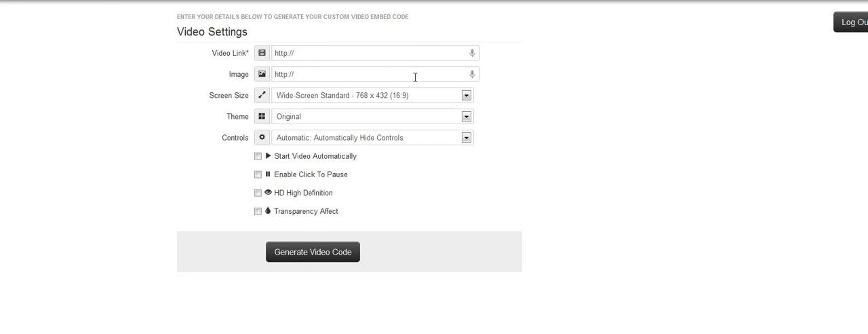
{"action": "mouse_move", "coordinate": [408, 89]}
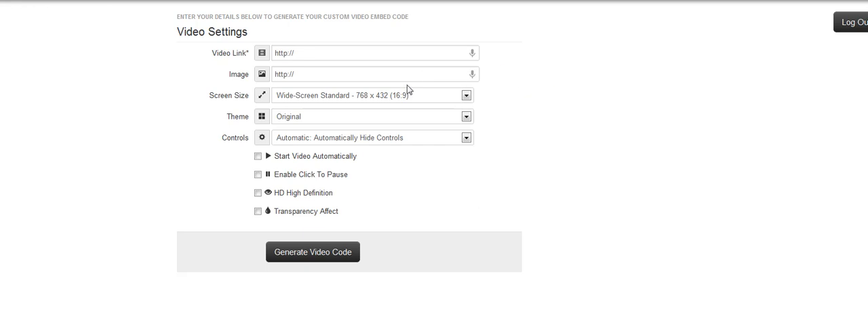
{"action": "mouse_move", "coordinate": [478, 103]}
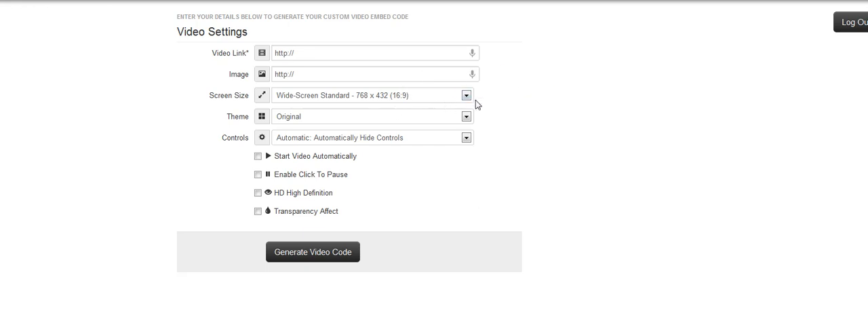
{"action": "left_click", "coordinate": [466, 95]}
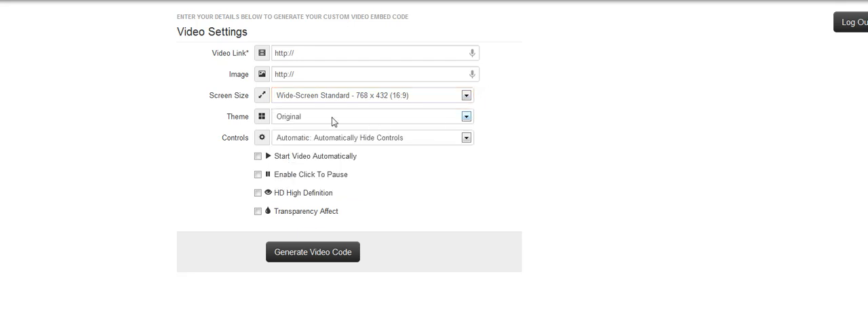
{"action": "left_click", "coordinate": [466, 117]}
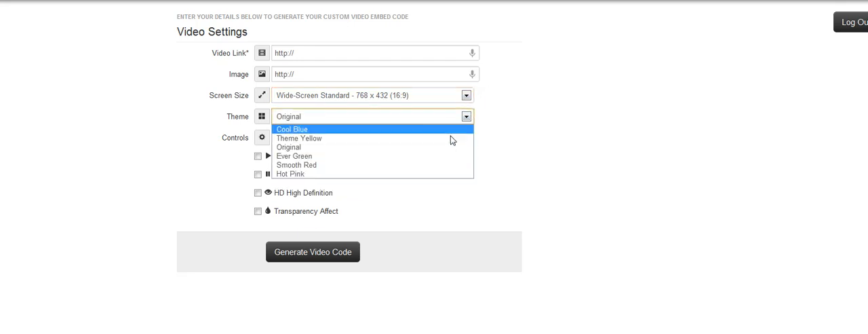
{"action": "mouse_move", "coordinate": [434, 173]}
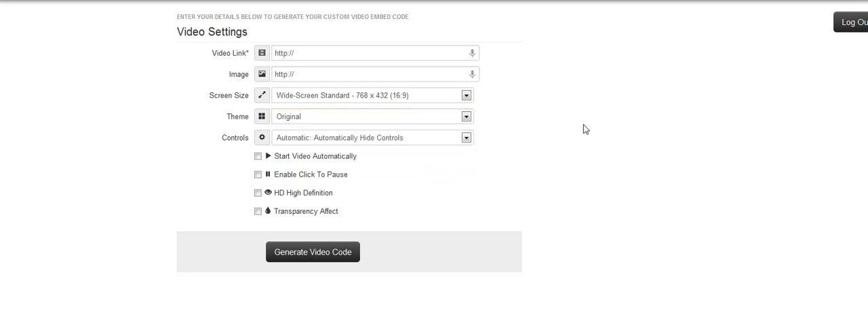
{"action": "left_click", "coordinate": [466, 137]}
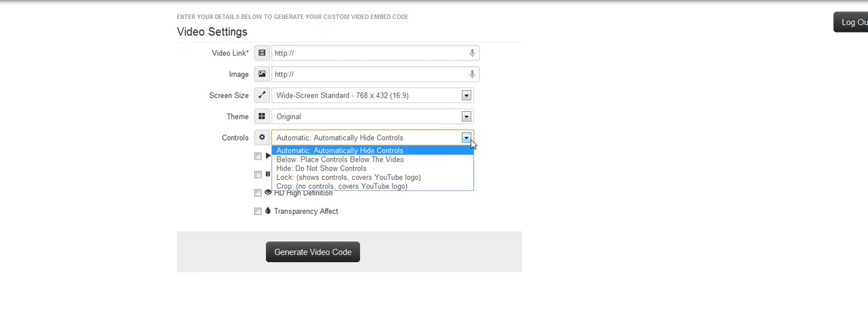
{"action": "mouse_move", "coordinate": [454, 186]}
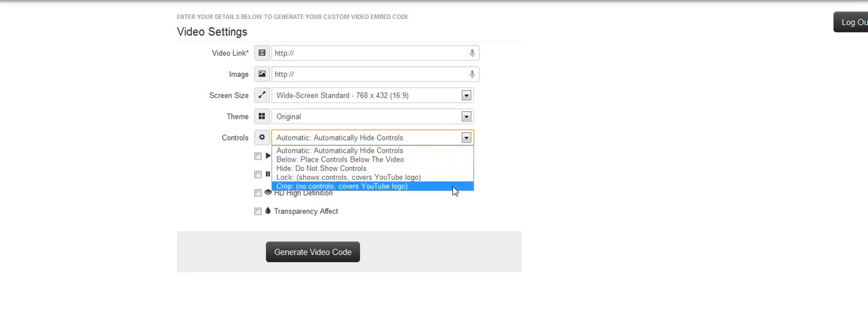
{"action": "mouse_move", "coordinate": [442, 191]}
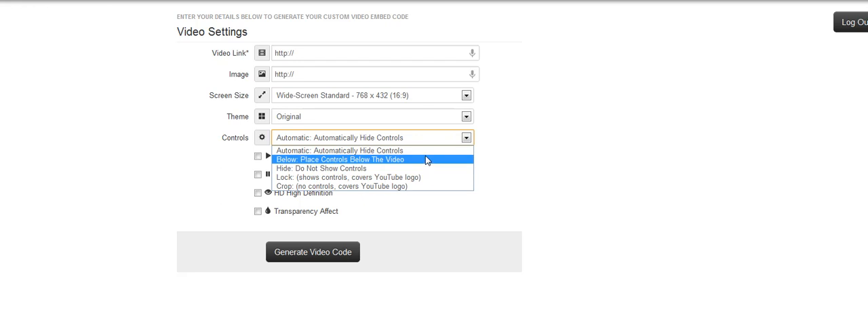
{"action": "mouse_move", "coordinate": [423, 168]}
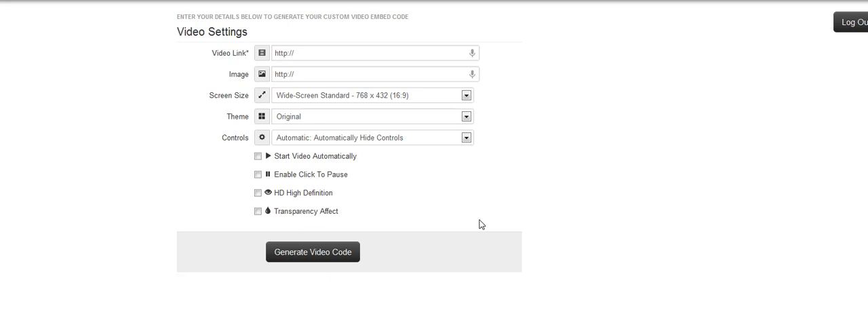
{"action": "mouse_move", "coordinate": [491, 203]}
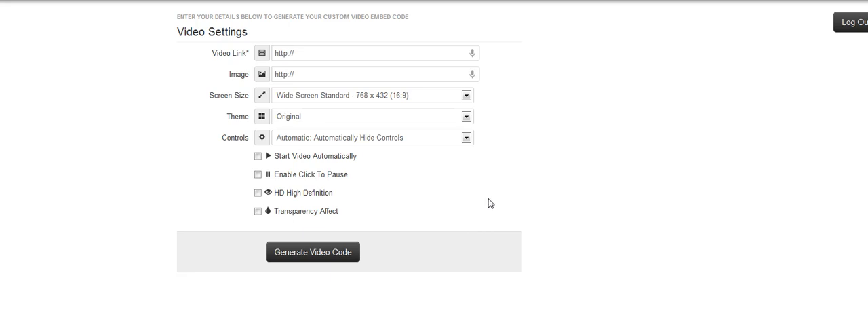
{"action": "mouse_move", "coordinate": [500, 207]}
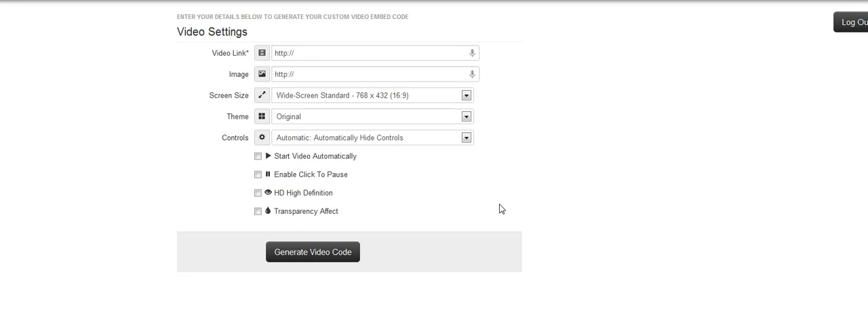
{"action": "mouse_move", "coordinate": [502, 198]}
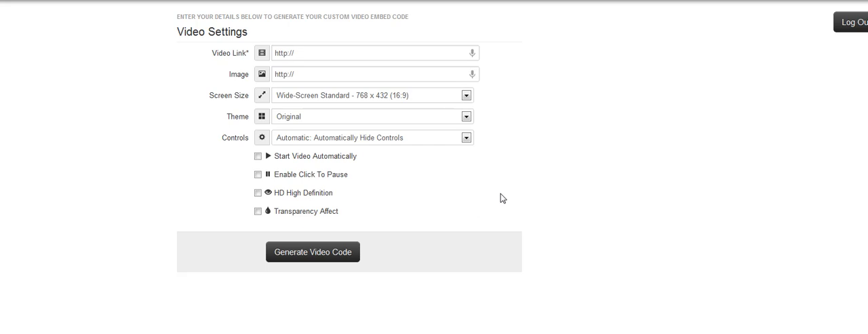
{"action": "mouse_move", "coordinate": [507, 185]}
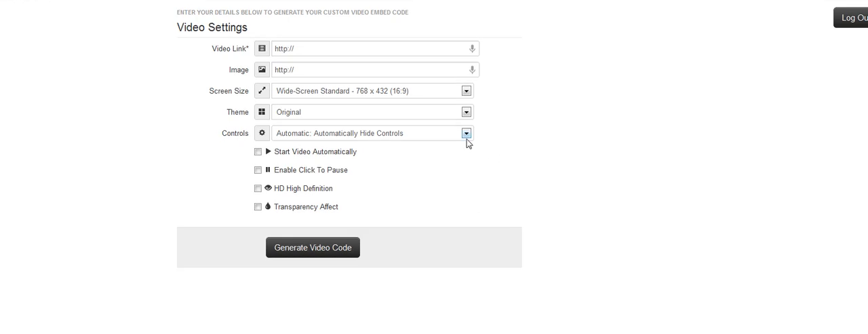
{"action": "mouse_move", "coordinate": [484, 179]}
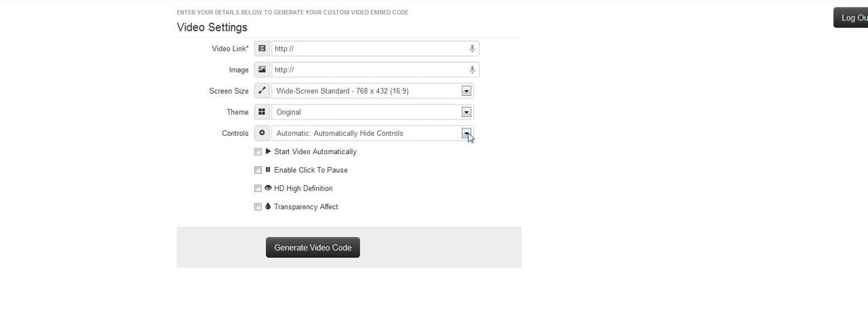
Step: Generate the yellow-boxed iframe embed code from default settings, then return to the Password Required page
{"action": "left_click", "coordinate": [467, 133]}
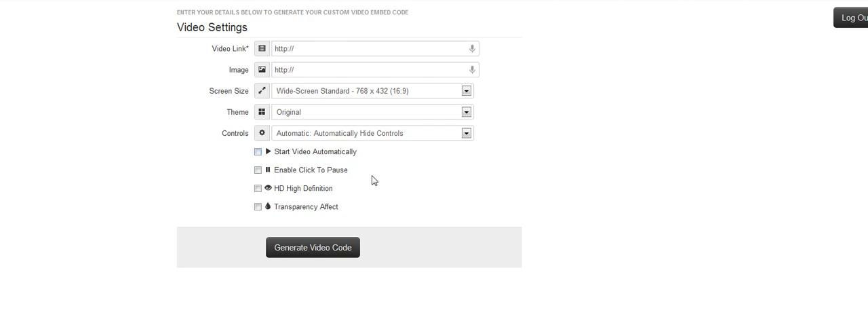
{"action": "mouse_move", "coordinate": [351, 185]}
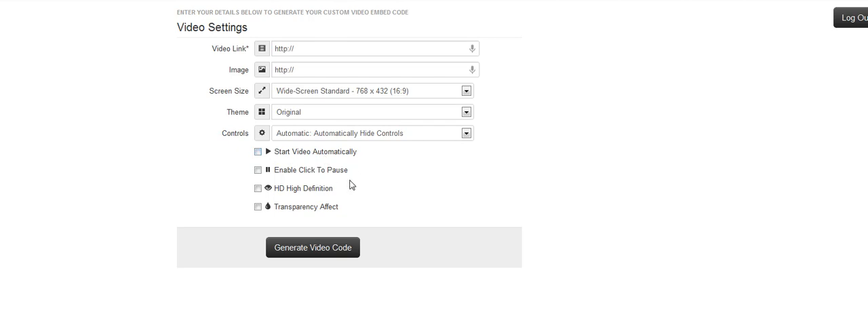
{"action": "mouse_move", "coordinate": [322, 216]}
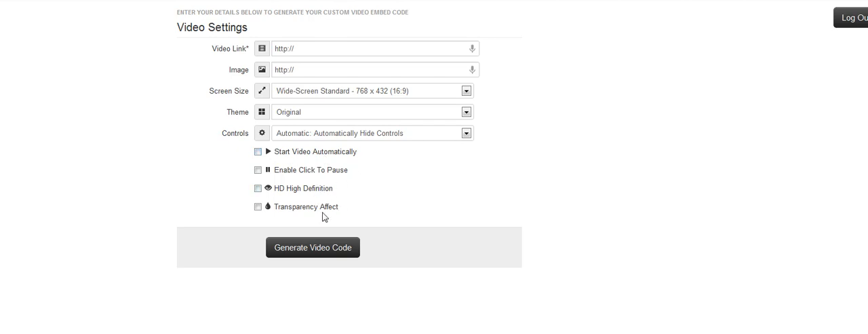
{"action": "mouse_move", "coordinate": [589, 248]}
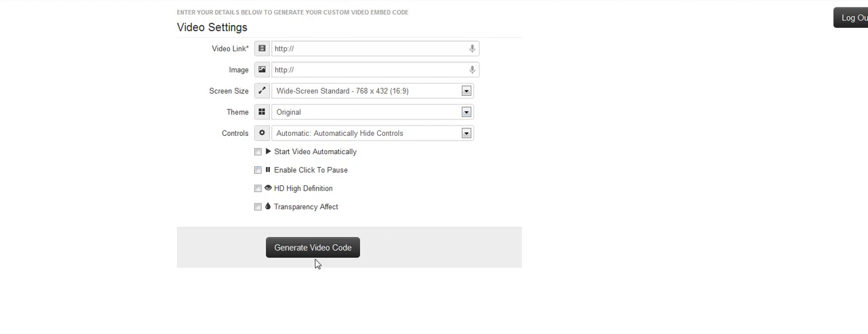
{"action": "mouse_move", "coordinate": [314, 258]}
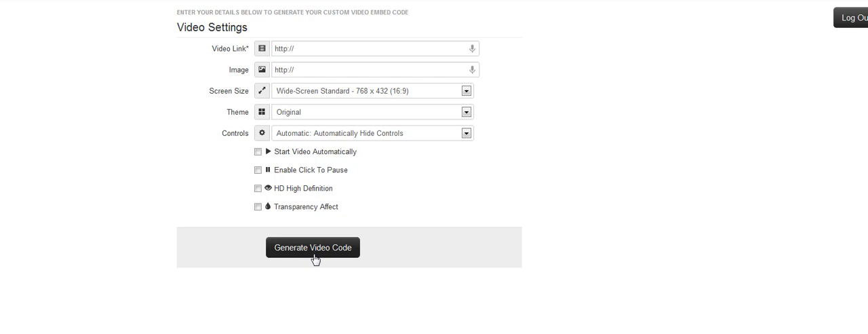
{"action": "mouse_move", "coordinate": [364, 173]}
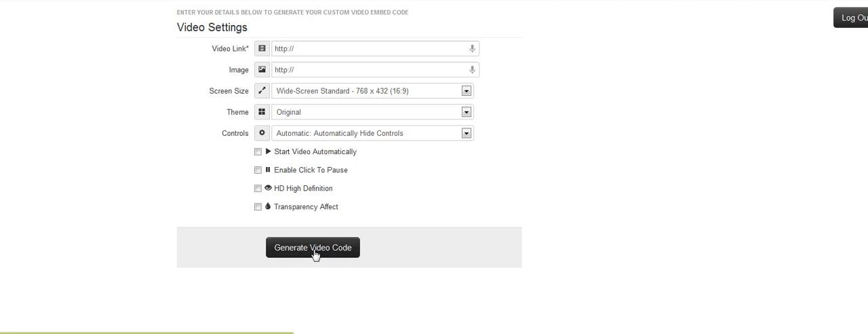
{"action": "left_click", "coordinate": [312, 247]}
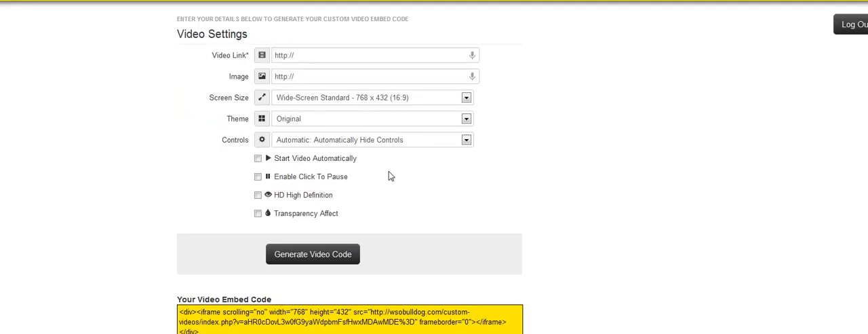
{"action": "mouse_move", "coordinate": [507, 182]}
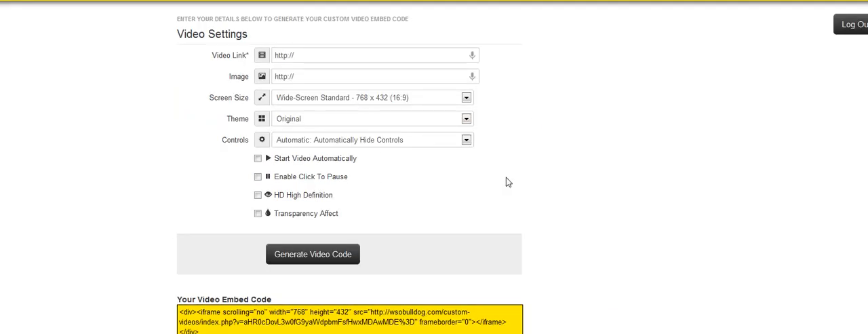
{"action": "left_click", "coordinate": [258, 157]}
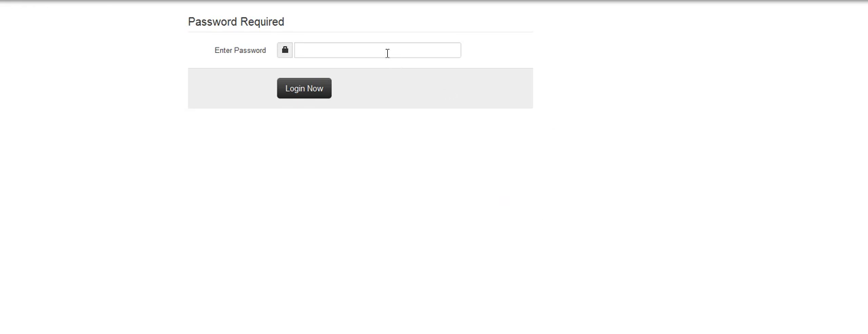
{"action": "mouse_move", "coordinate": [434, 53]}
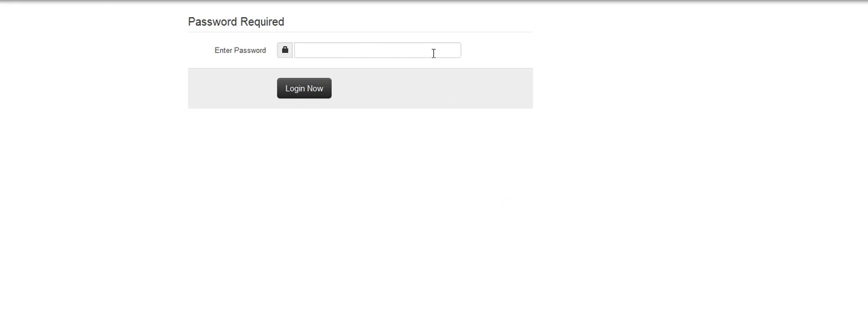
Step: Log back in to the Video Settings form with the default-settings iframe embed code displayed
{"action": "left_click", "coordinate": [304, 88]}
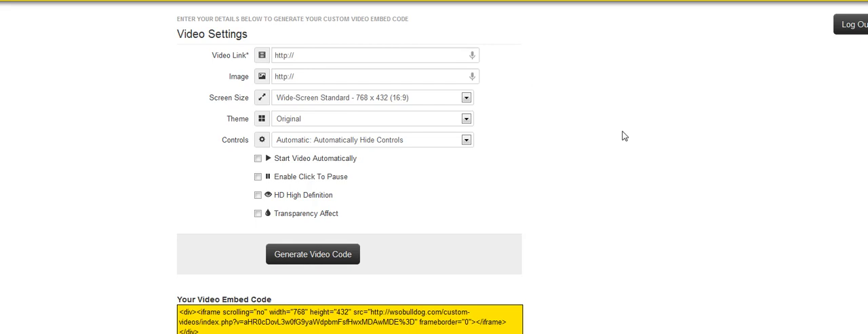
{"action": "mouse_move", "coordinate": [602, 146]}
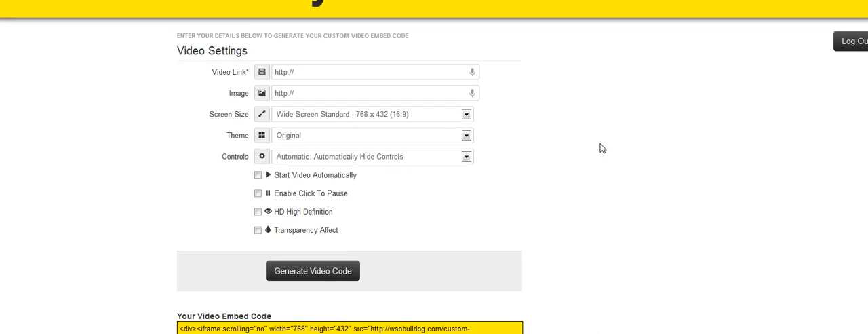
{"action": "mouse_move", "coordinate": [598, 157]}
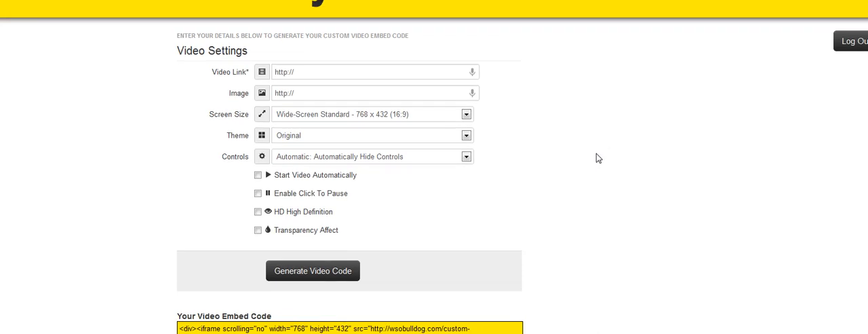